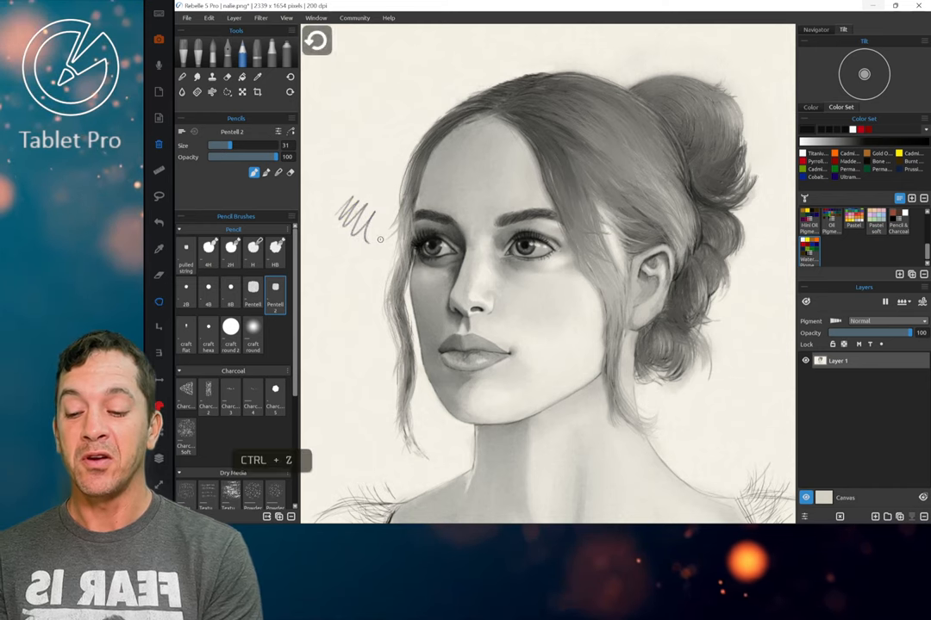
- Undo the scribbled test stroke beside the portrait sketch with Ctrl+Z
key(ctrl+z)
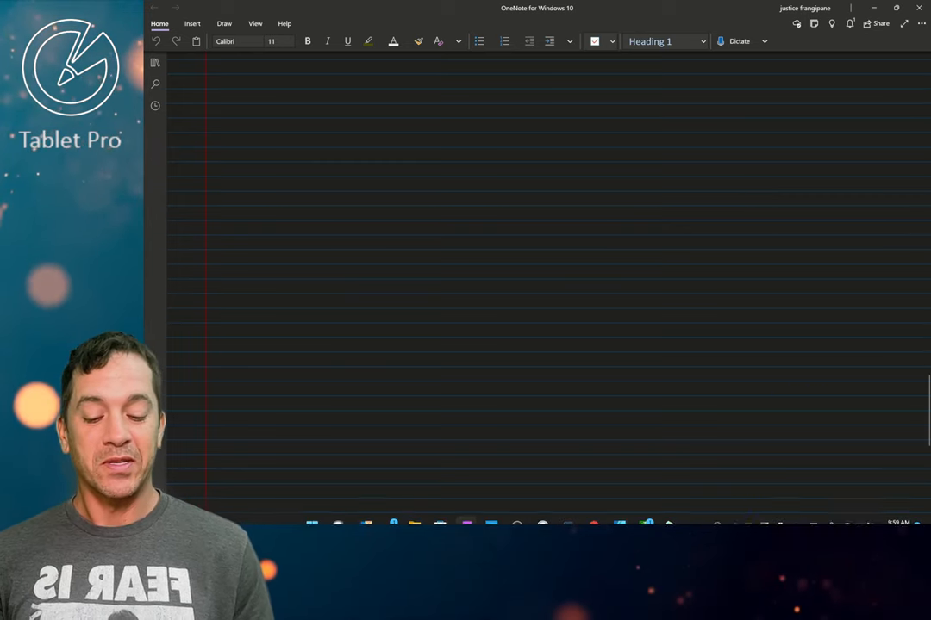
click(514, 360)
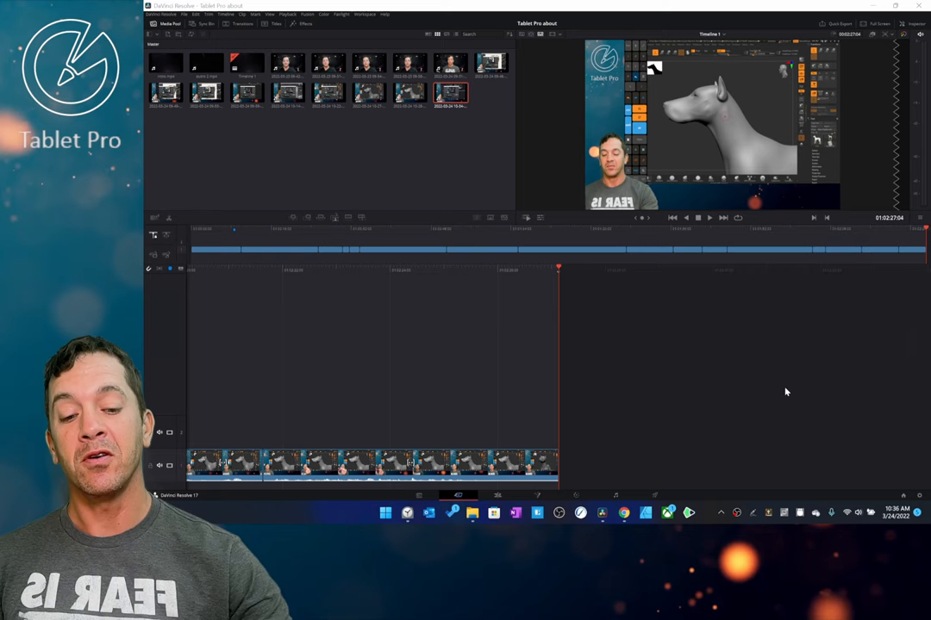
mouse_move(487, 192)
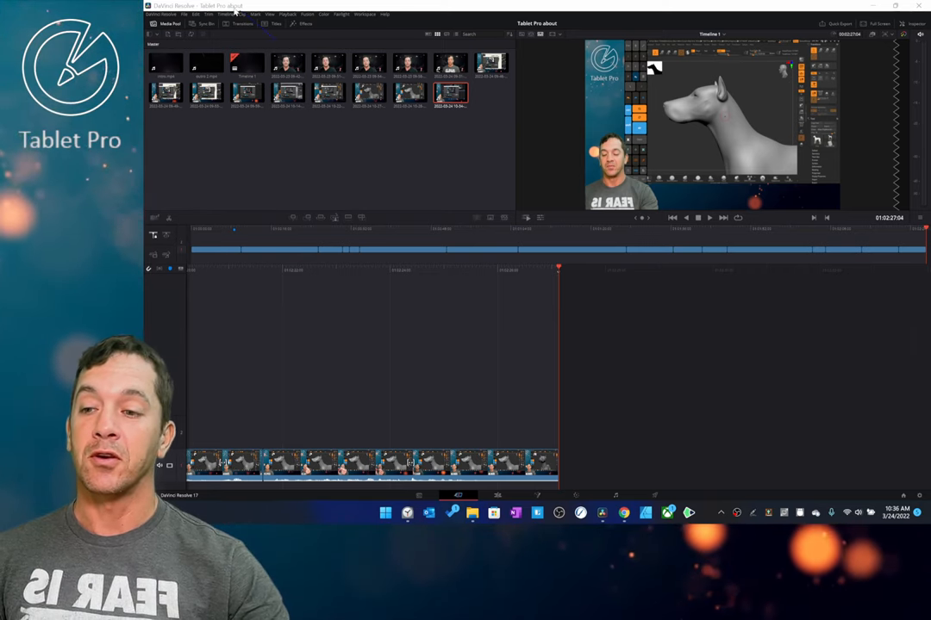
click(183, 14)
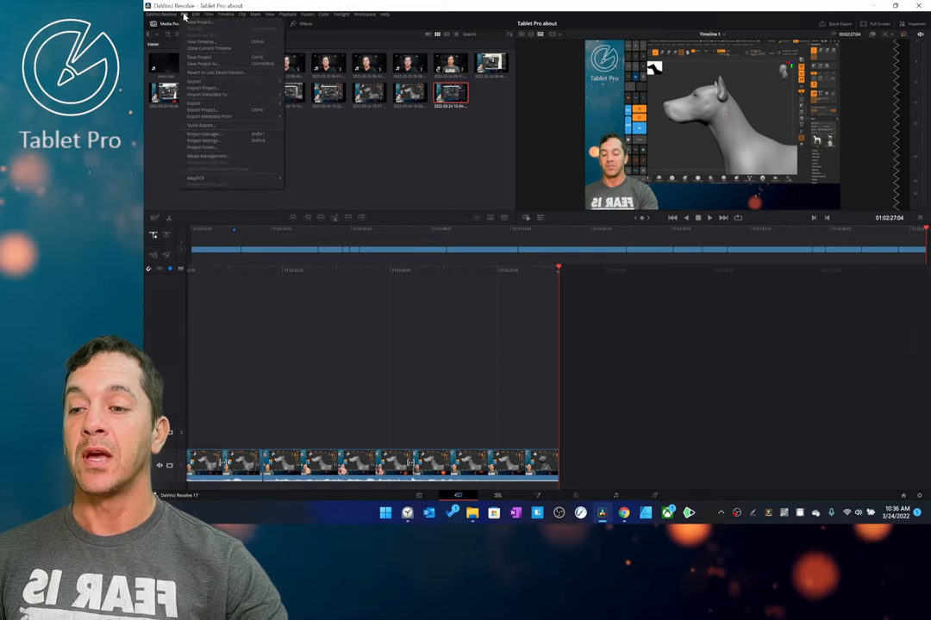
click(209, 14)
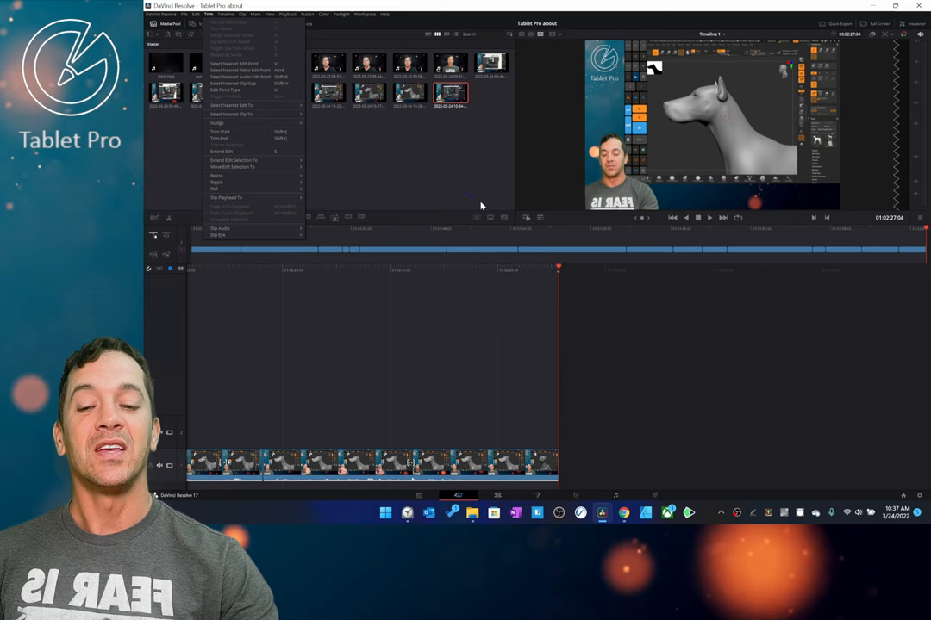
mouse_move(524, 282)
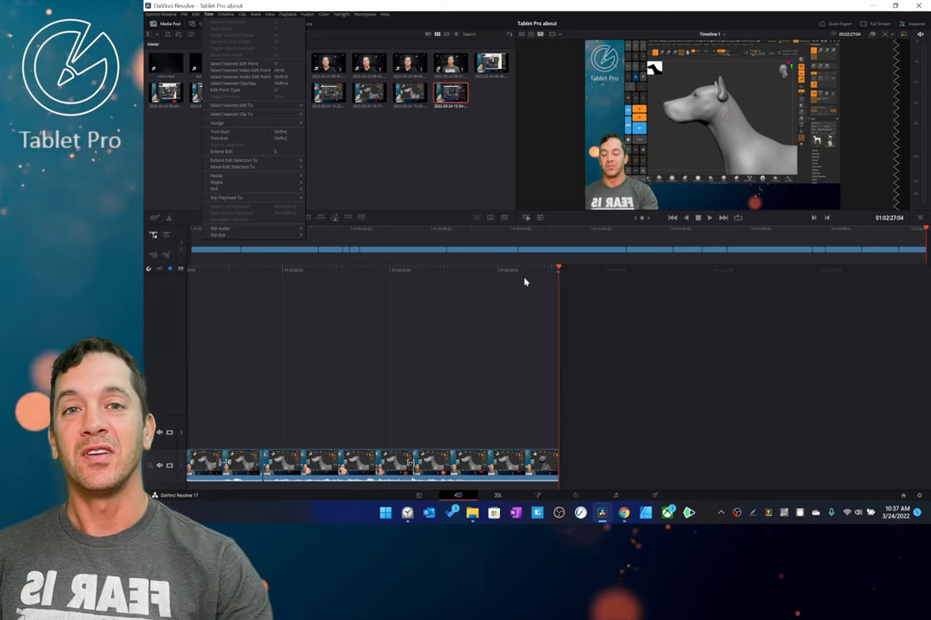
right_click(451, 299)
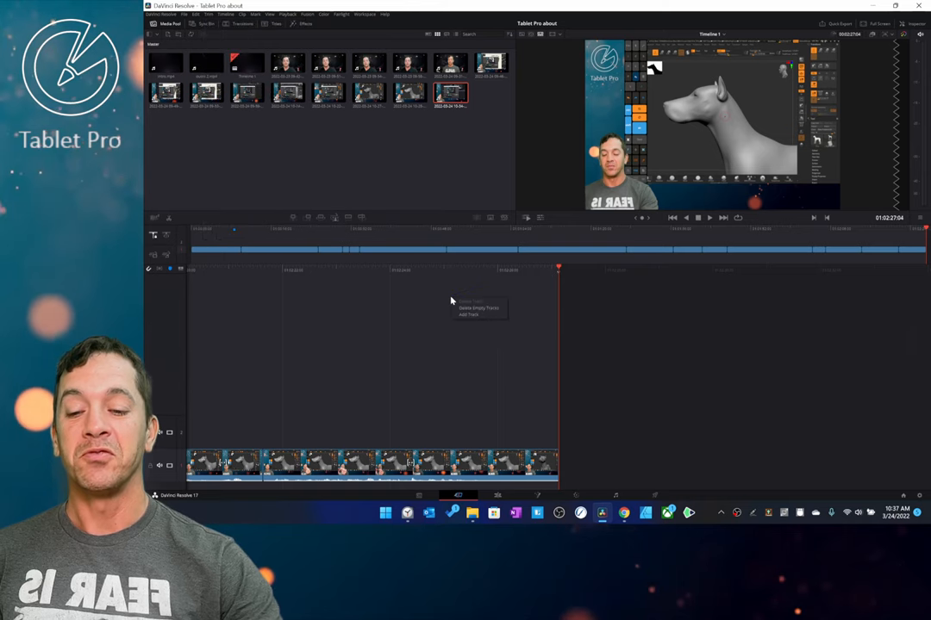
right_click(405, 461)
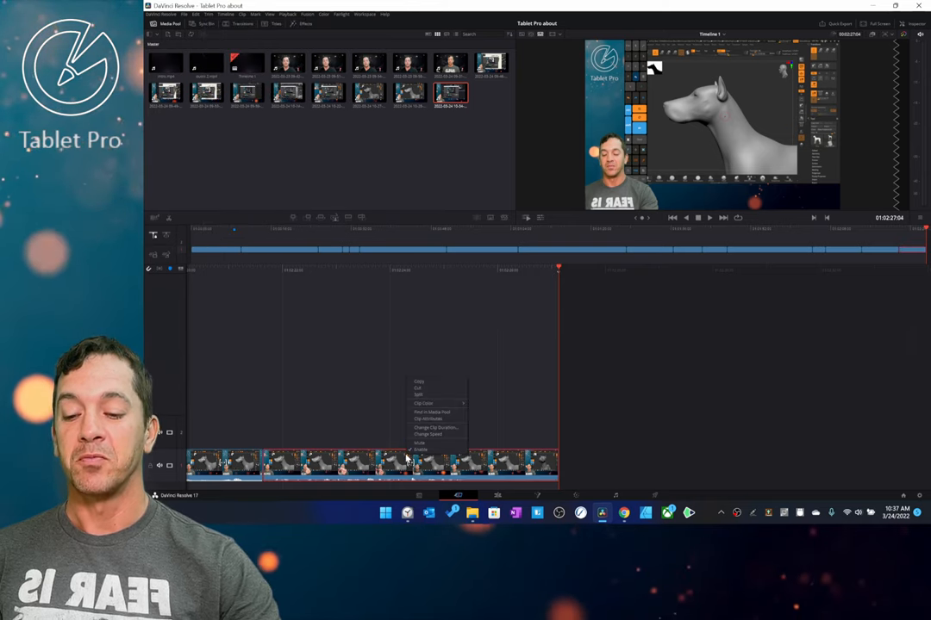
mouse_move(368, 290)
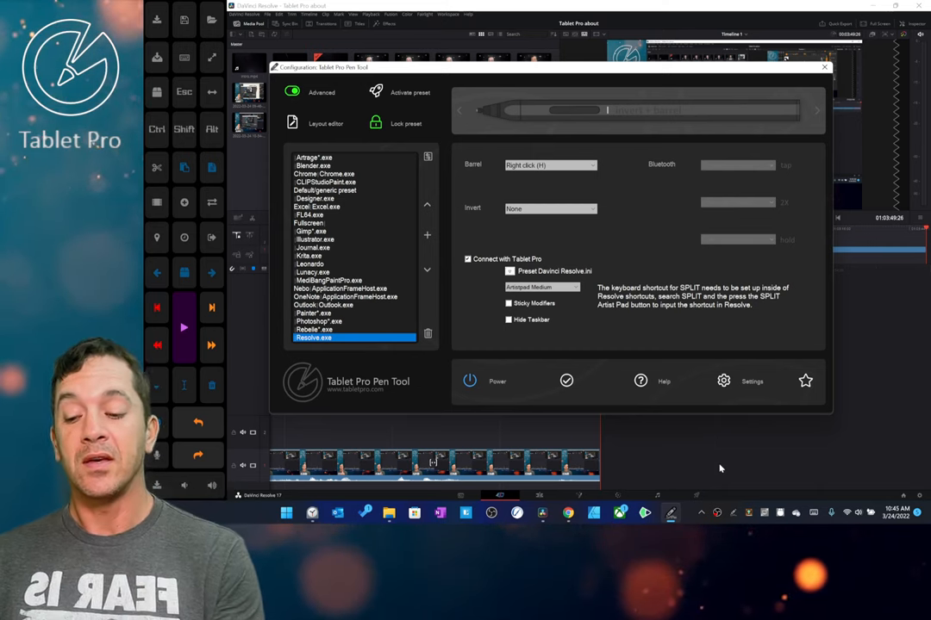
mouse_move(332, 351)
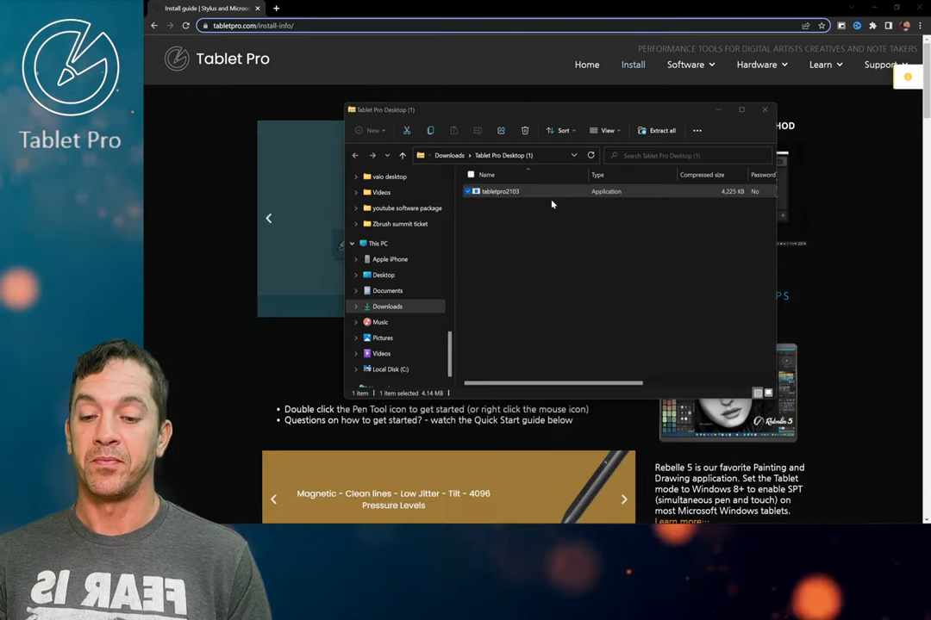
- Run tabletpro2103 from the extracted Tablet Pro Desktop folder
double_click(501, 191)
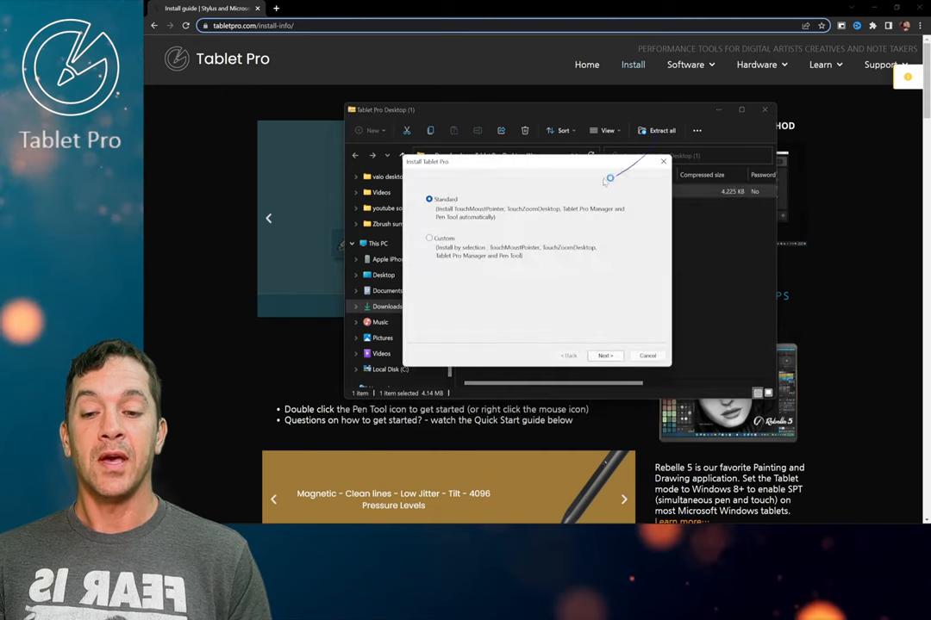
- Pick Standard install, accept the license, and proceed to the Microsoft Store handoff
click(605, 355)
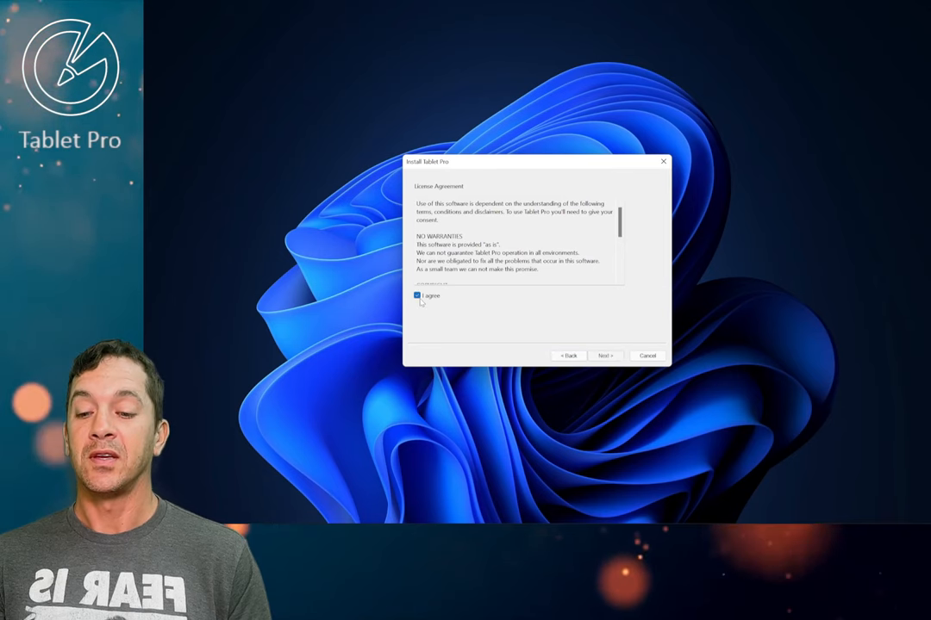
click(605, 356)
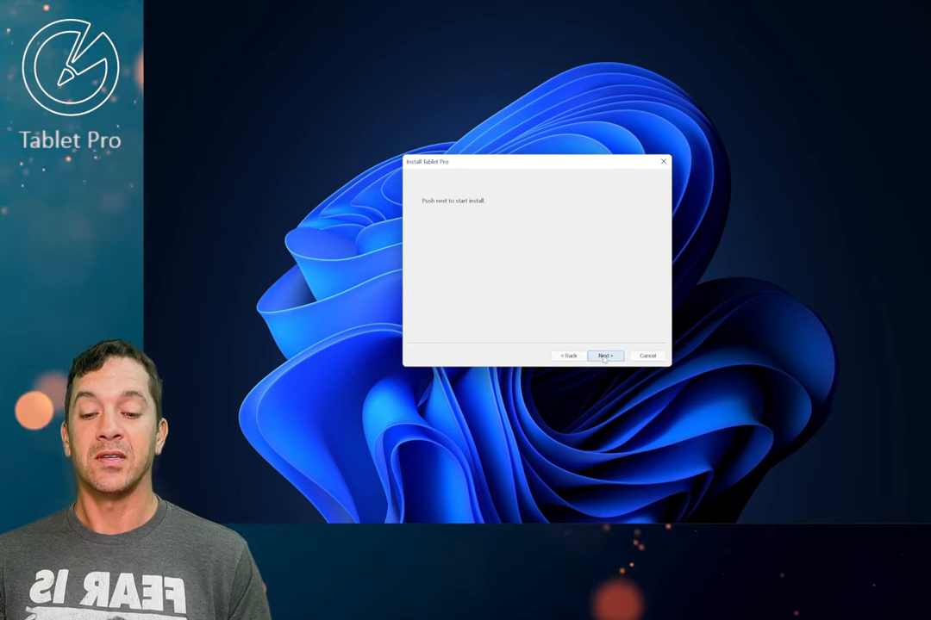
click(605, 356)
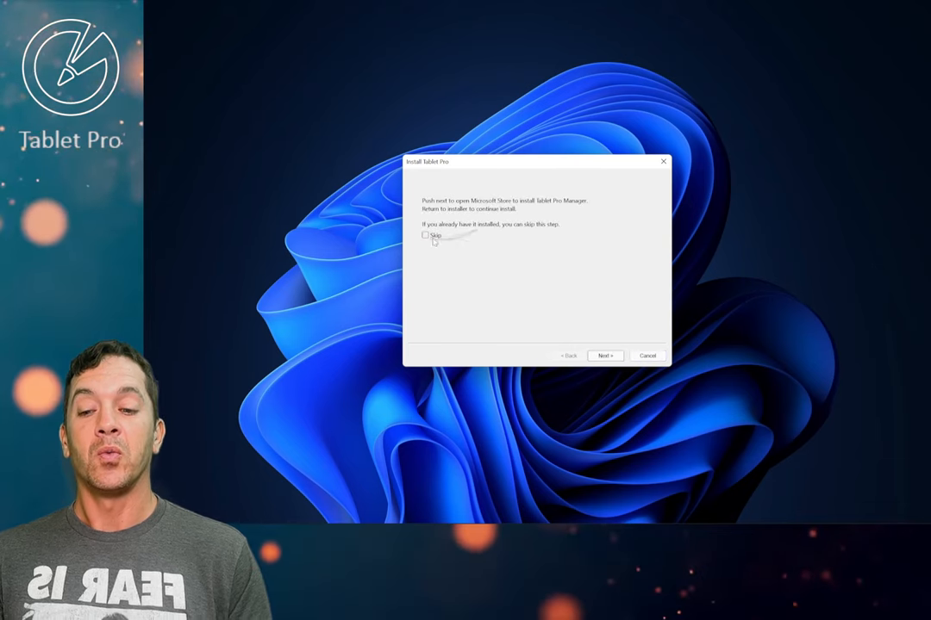
mouse_move(509, 242)
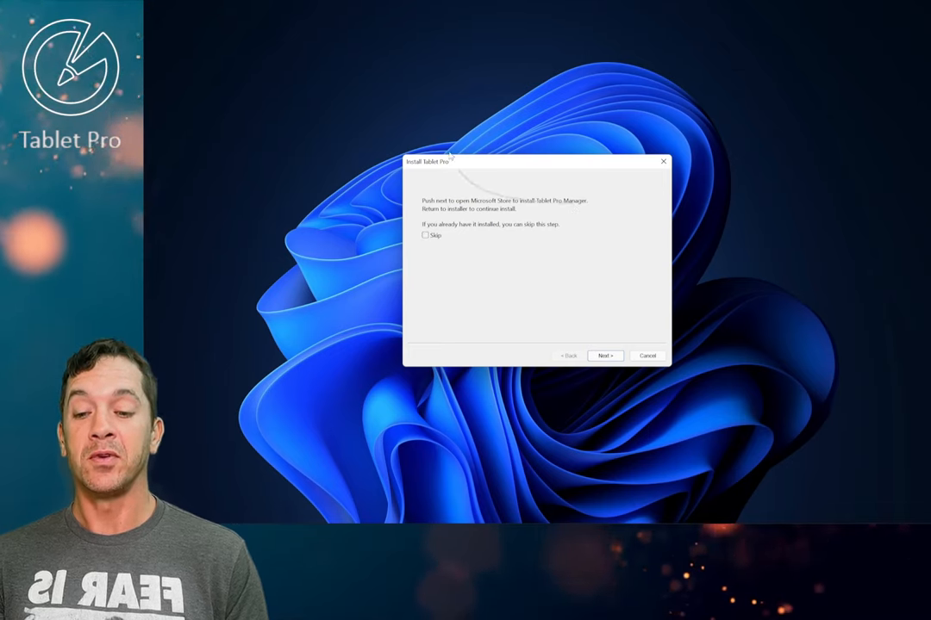
click(605, 356)
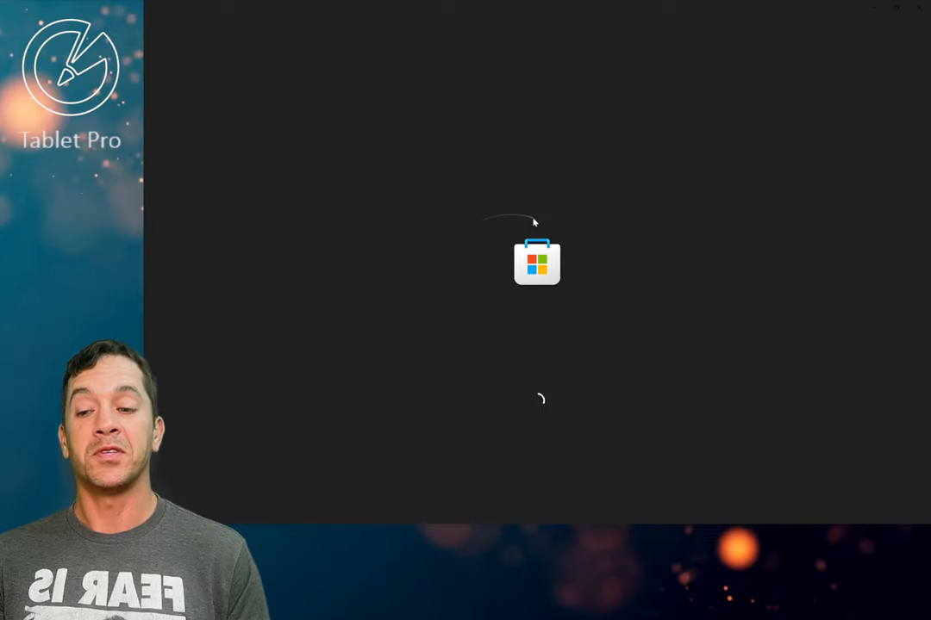
- Launch Tablet Pro Manager from the Store, check activated features, then launch the Pen Tool
click(537, 261)
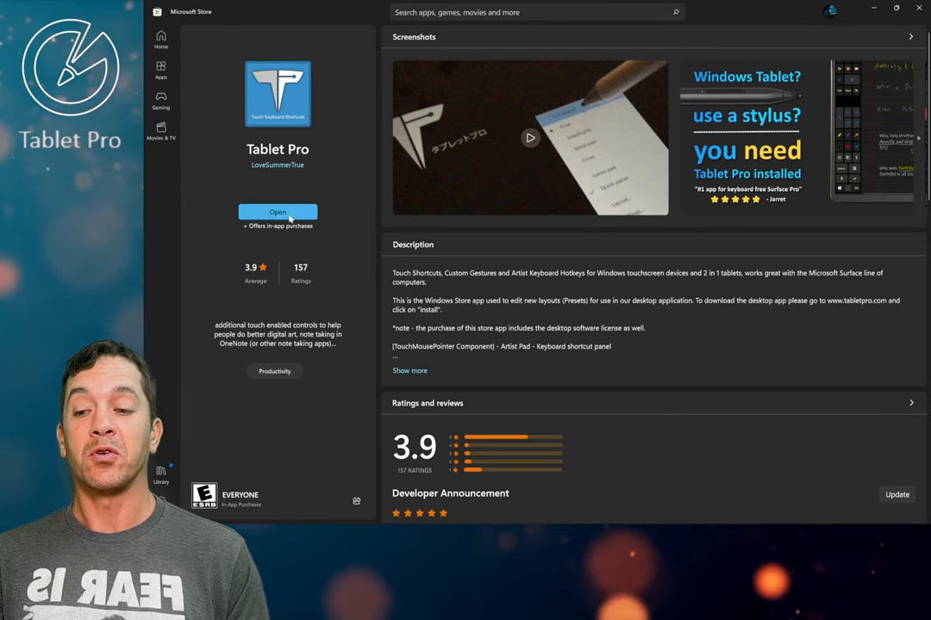
click(278, 212)
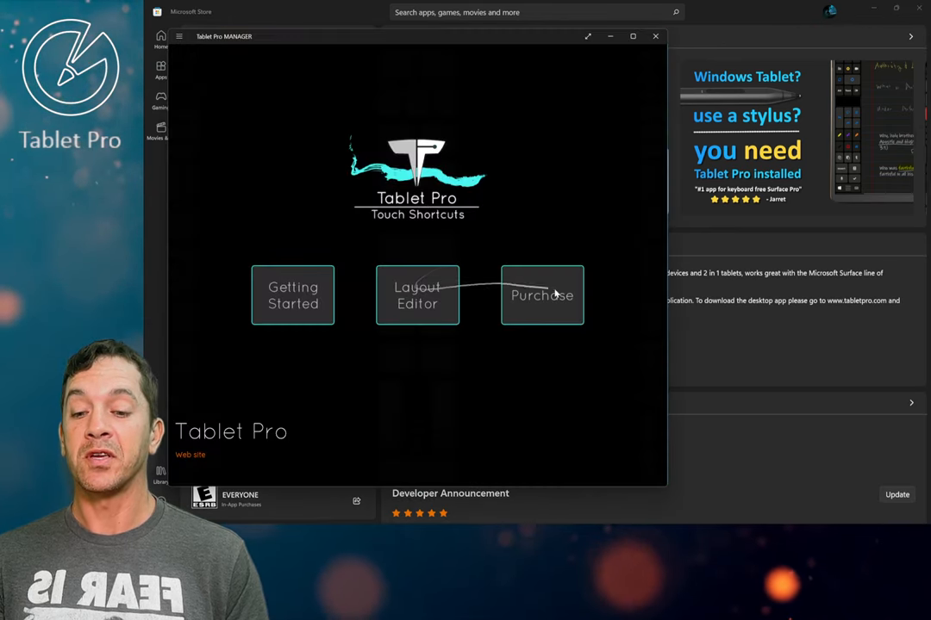
click(541, 295)
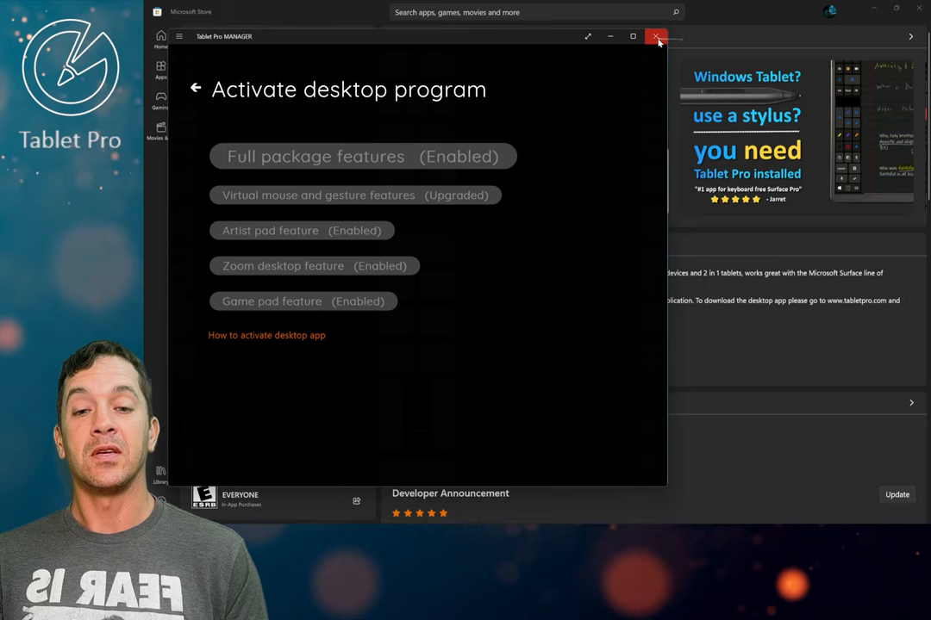
click(656, 36)
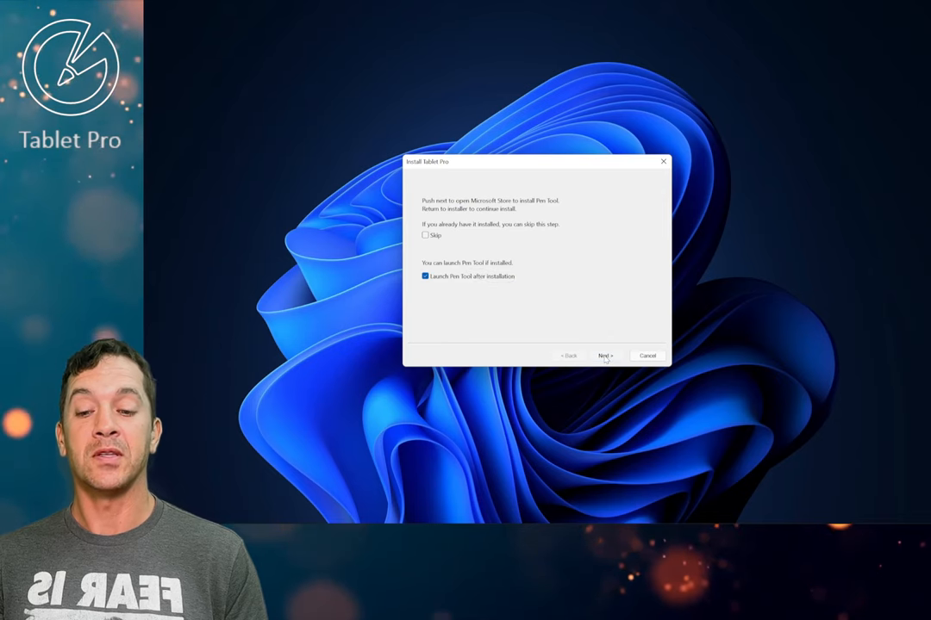
click(604, 355)
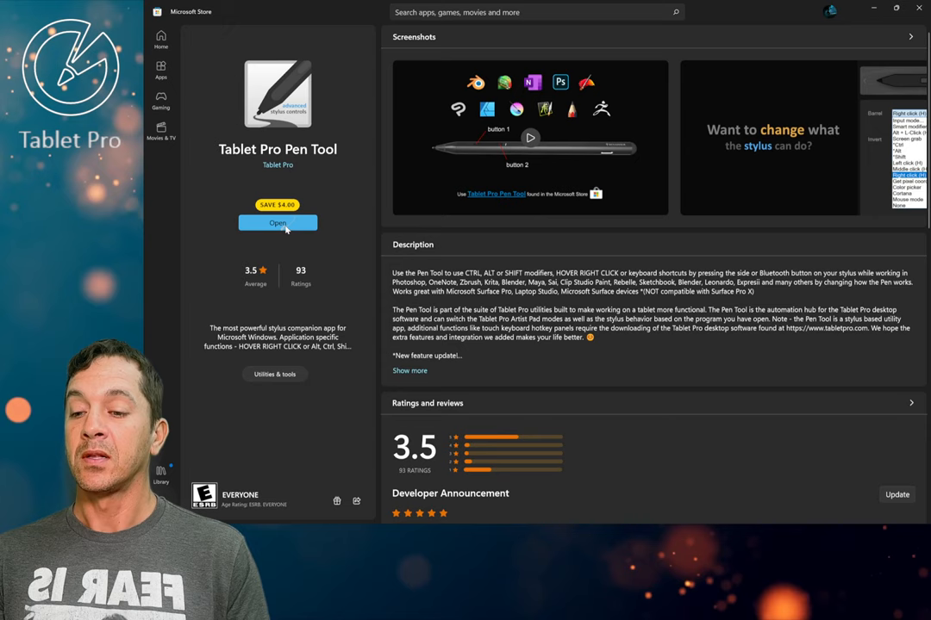
click(277, 223)
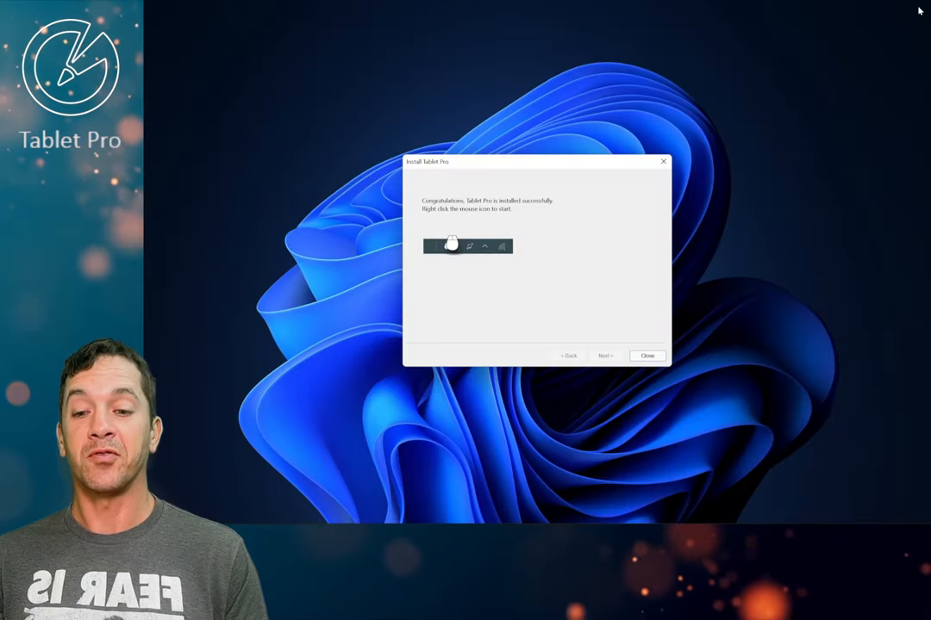
- Close the installer, dismiss the license check, close the manager, and open Pen Tool configuration
click(646, 355)
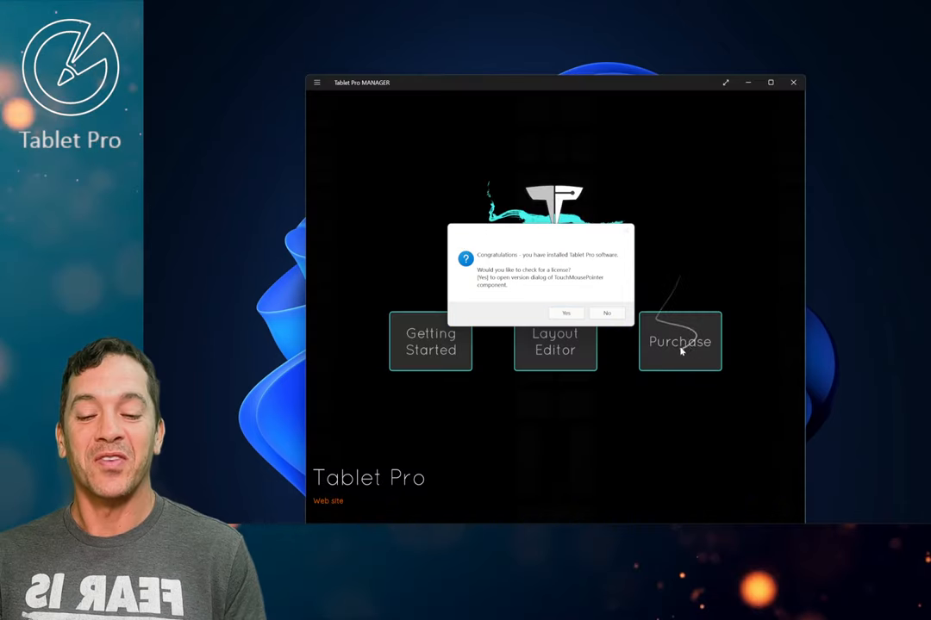
mouse_move(620, 250)
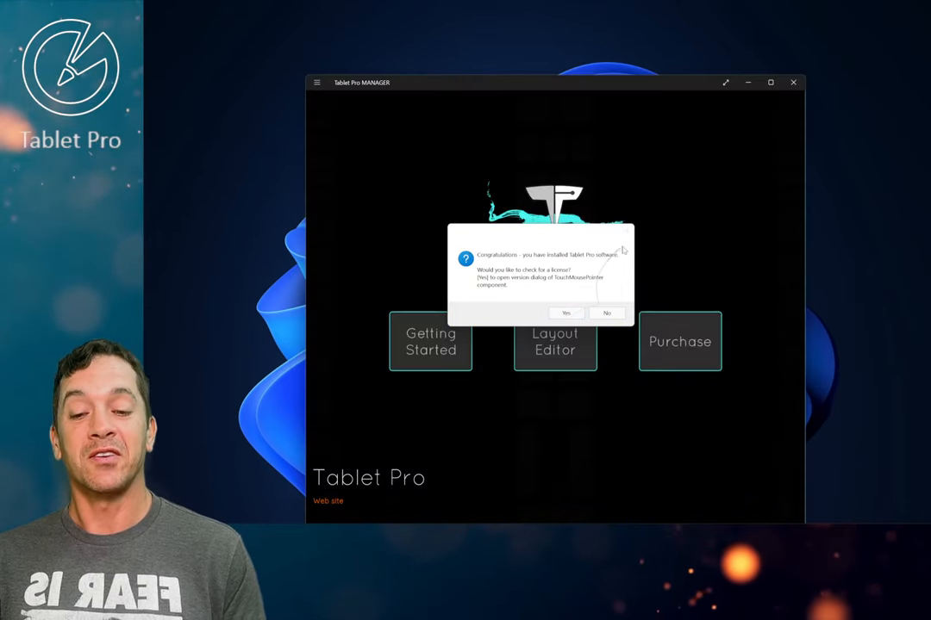
click(606, 313)
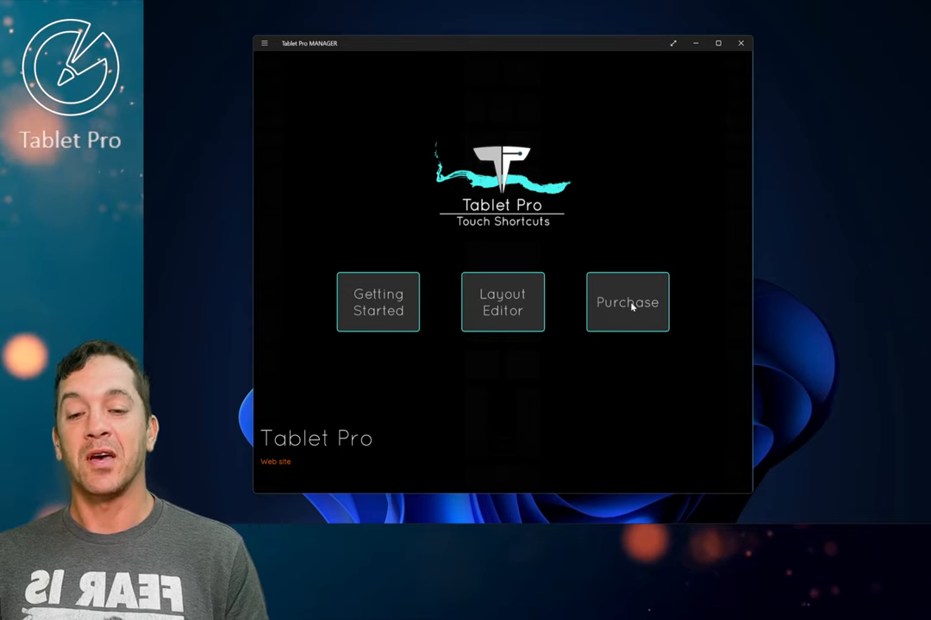
mouse_move(667, 149)
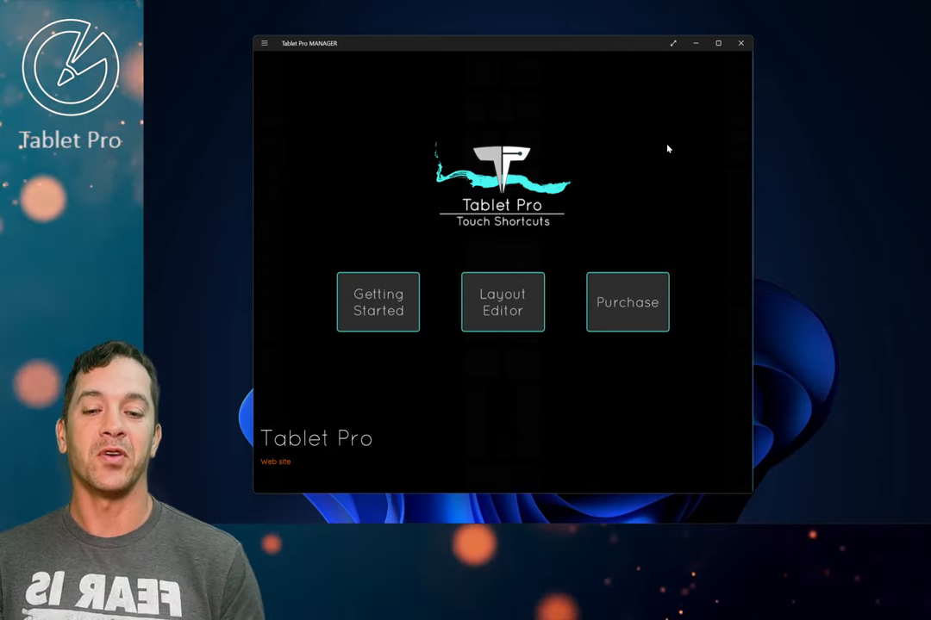
click(739, 43)
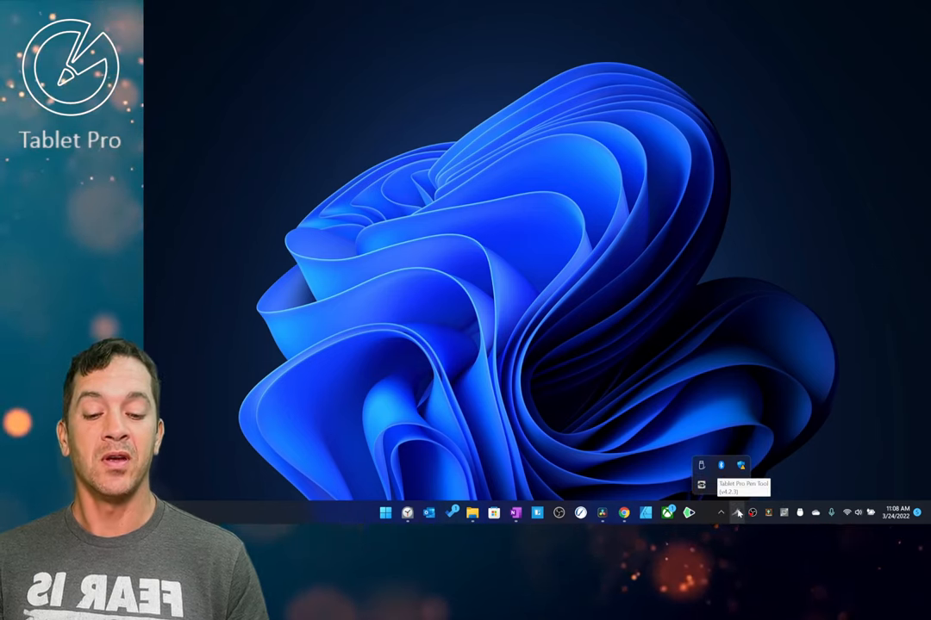
click(707, 465)
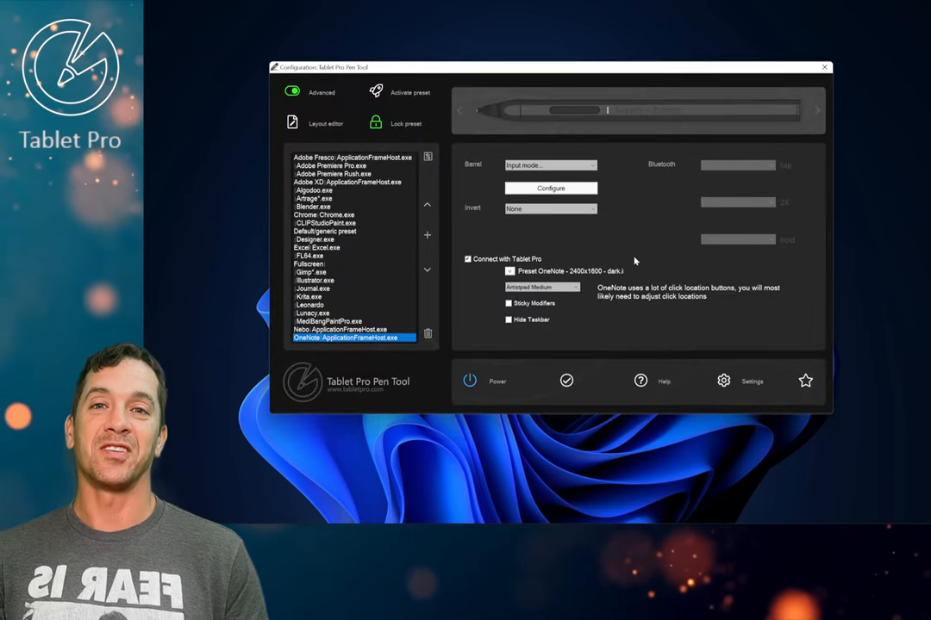